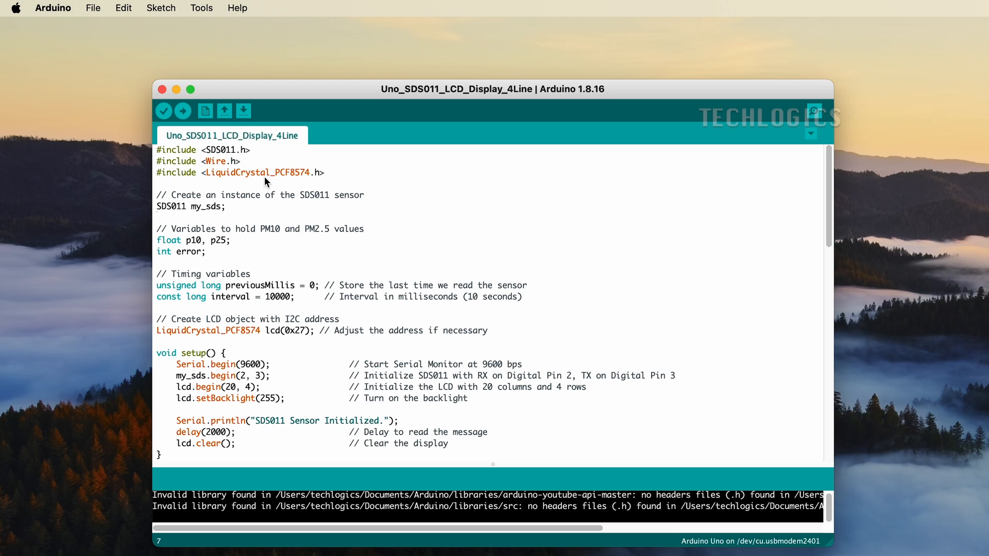
# Review the library search results, then close the library search window.
pyautogui.doubleClick(217, 150)
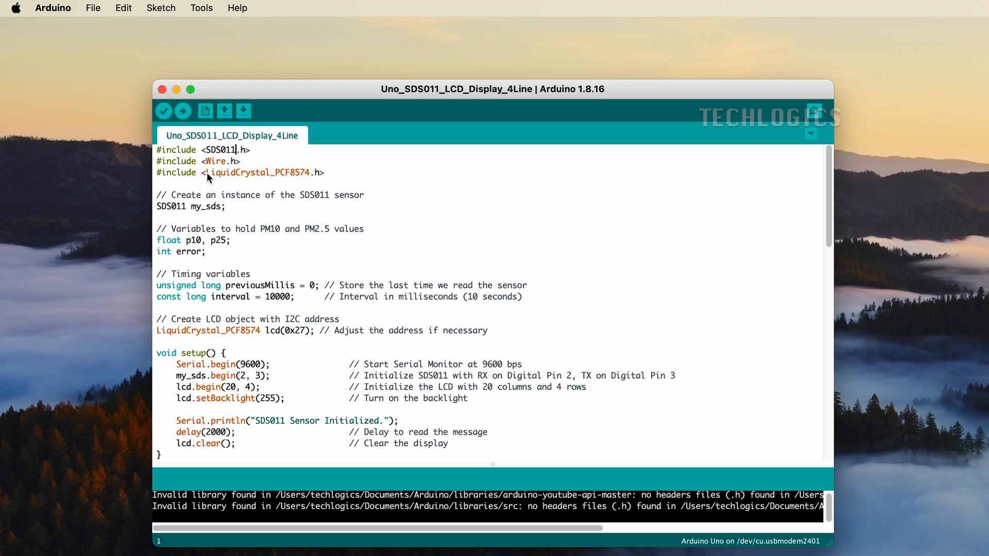
pyautogui.doubleClick(255, 172)
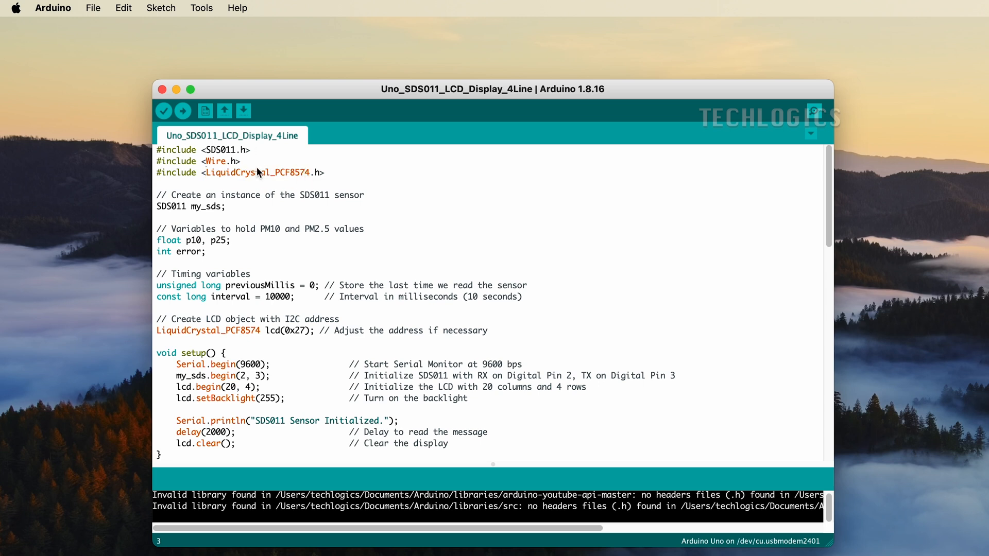
pyautogui.doubleClick(272, 297)
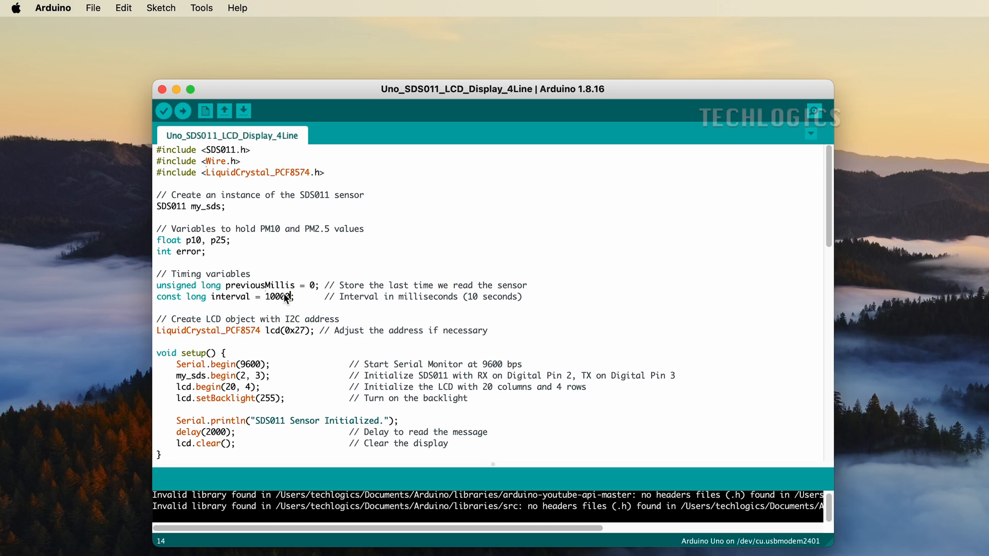
pyautogui.scroll(-3)
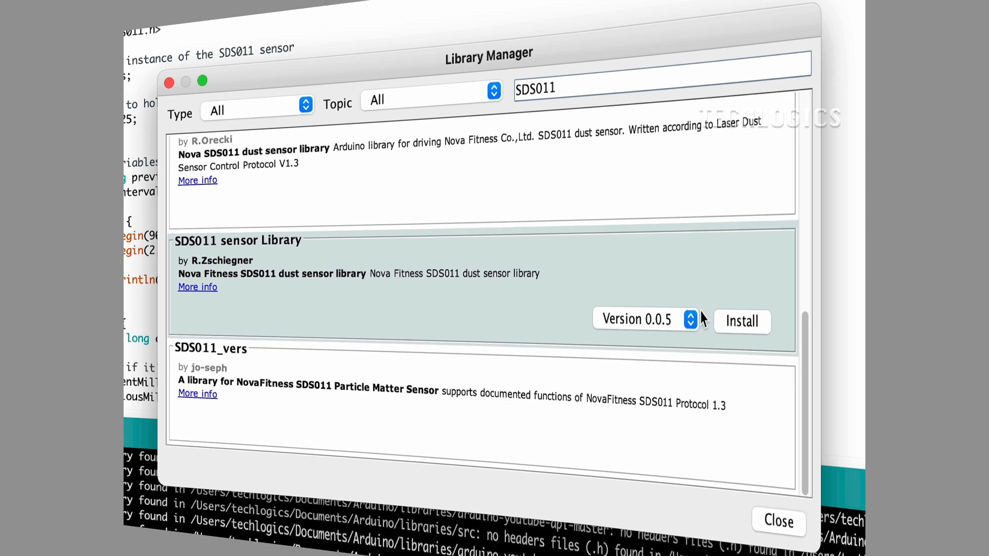
pyautogui.click(779, 522)
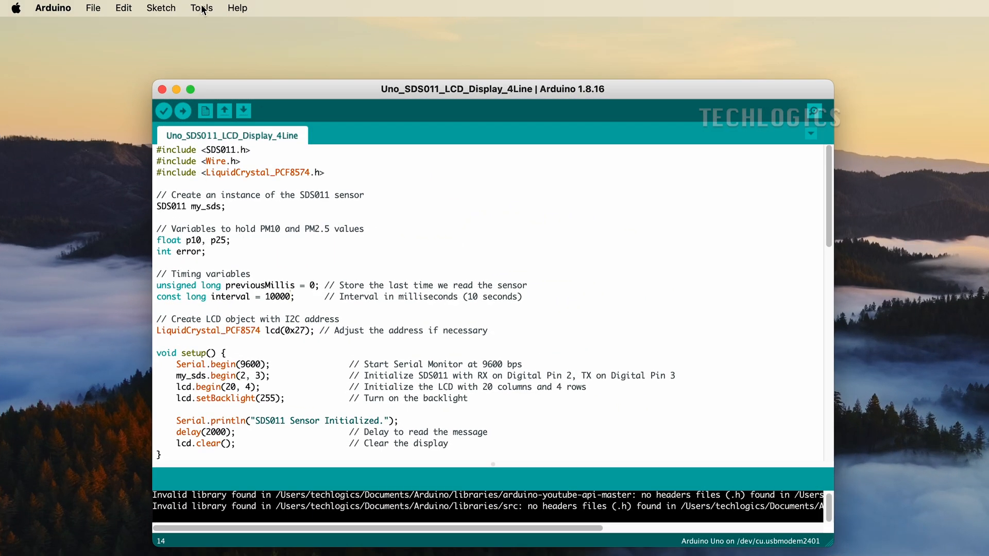
# Select /dev/cu.usbmodem2401 (Arduino Uno) as the upload port.
pyautogui.click(202, 8)
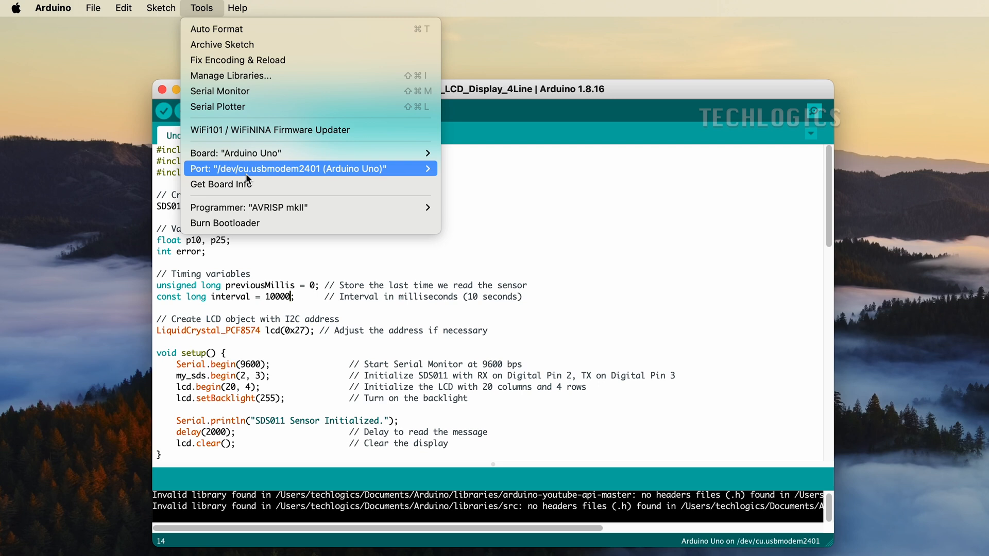
pyautogui.click(307, 169)
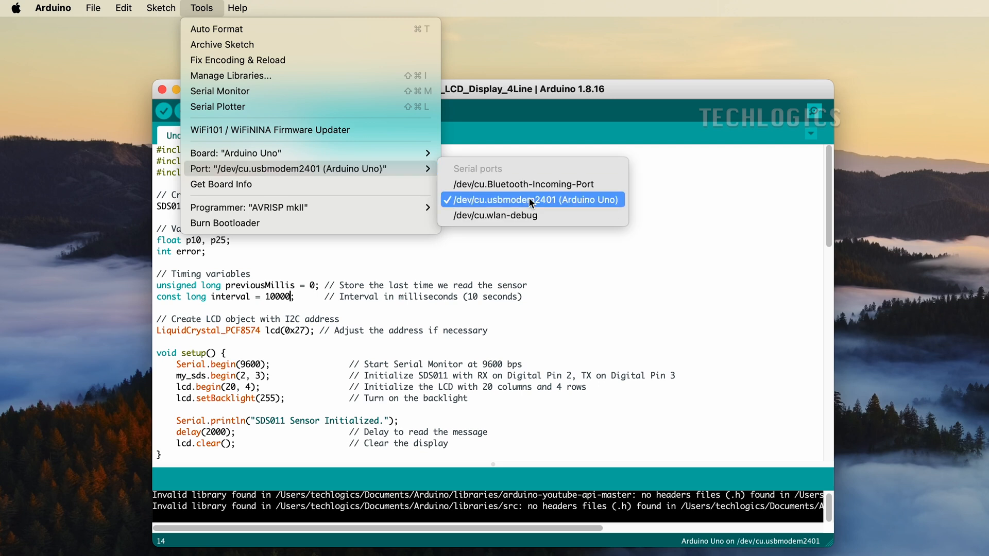
pyautogui.click(530, 199)
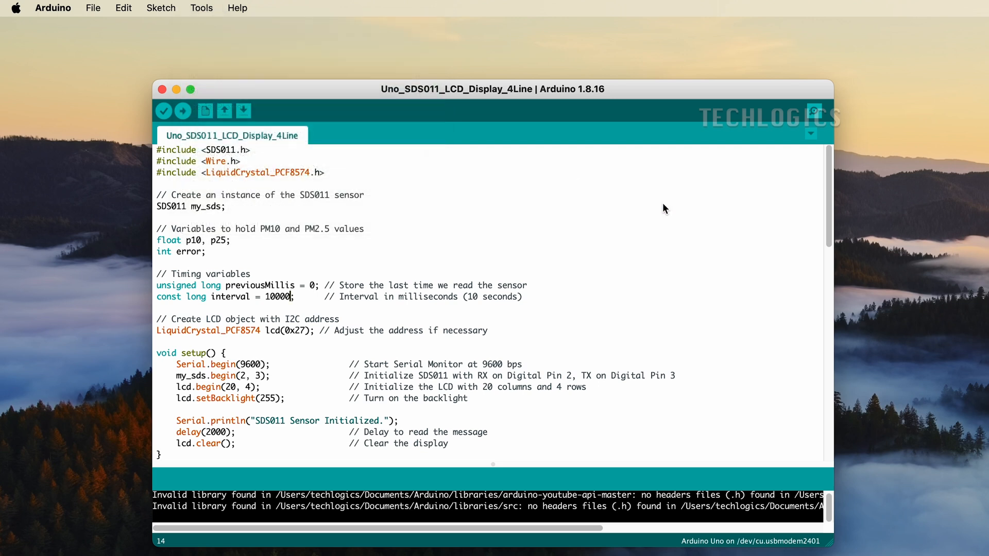
pyautogui.moveTo(163, 112)
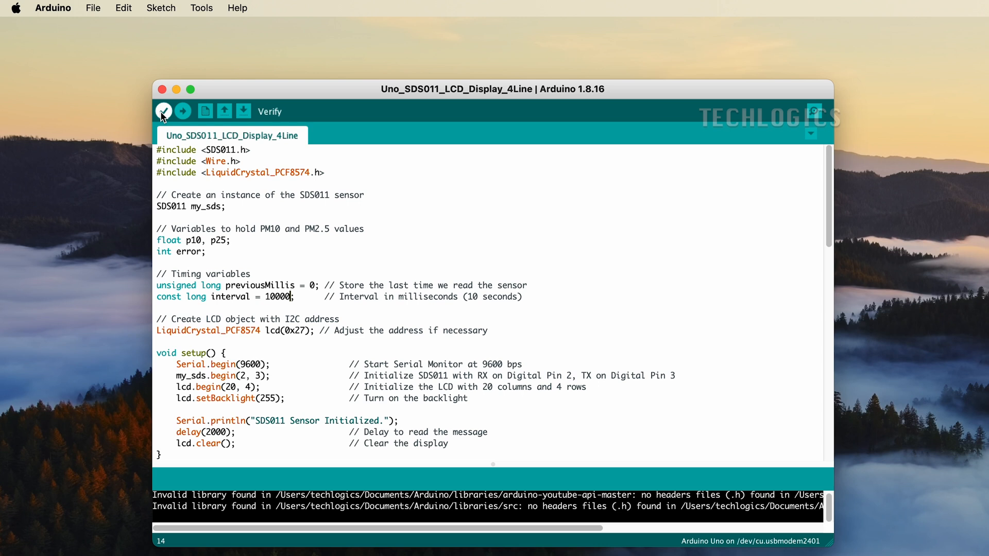
# Verify the SDS011 LCD sketch, compiling to 9134 bytes (28%) of storage.
pyautogui.click(162, 111)
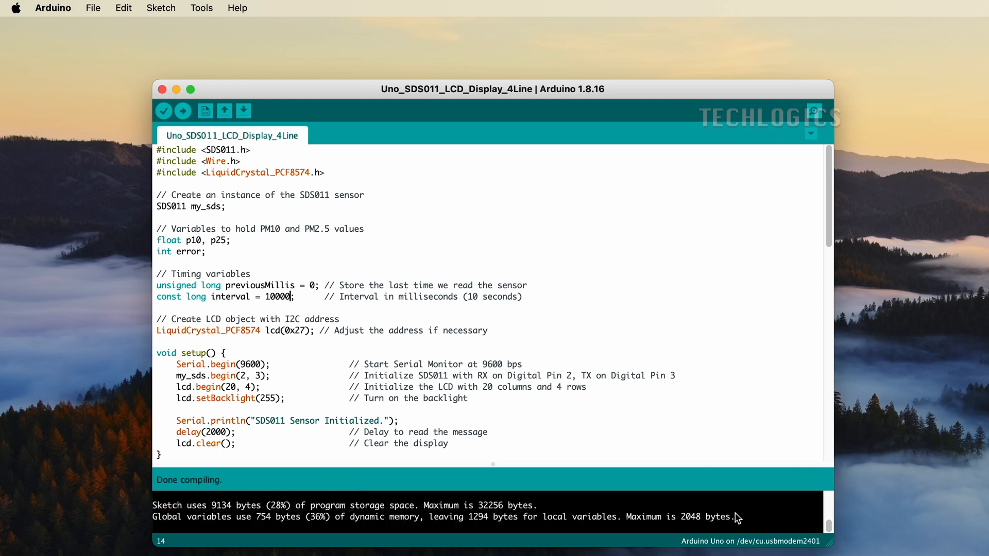
pyautogui.moveTo(234, 494)
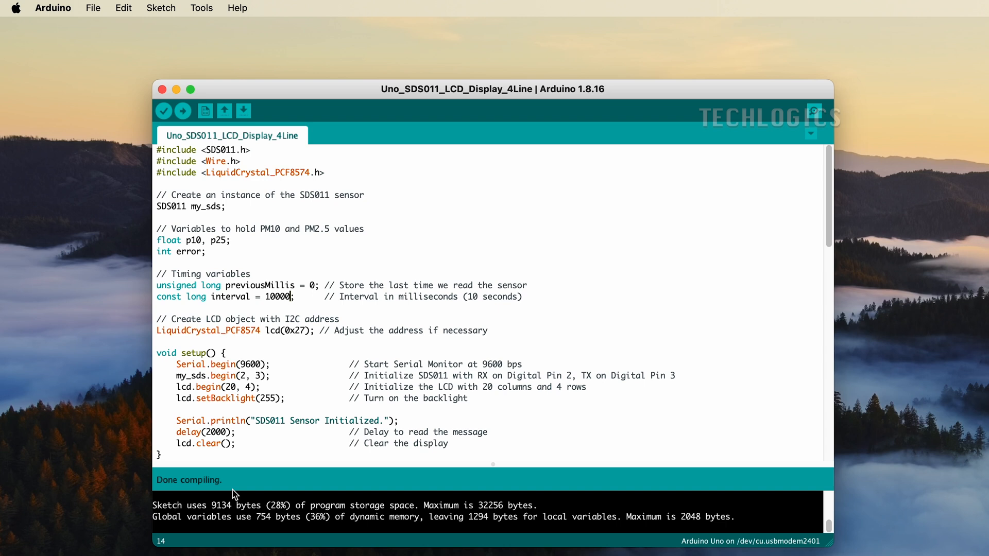
pyautogui.moveTo(182, 111)
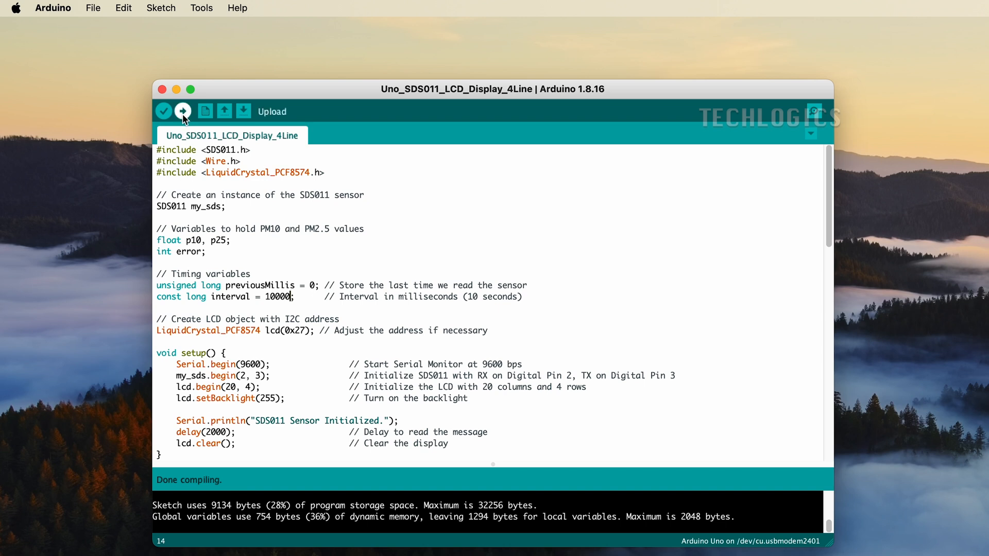
# Upload the SDS011 LCD sketch to the Arduino Uno until 'Done uploading.' appears.
pyautogui.click(183, 112)
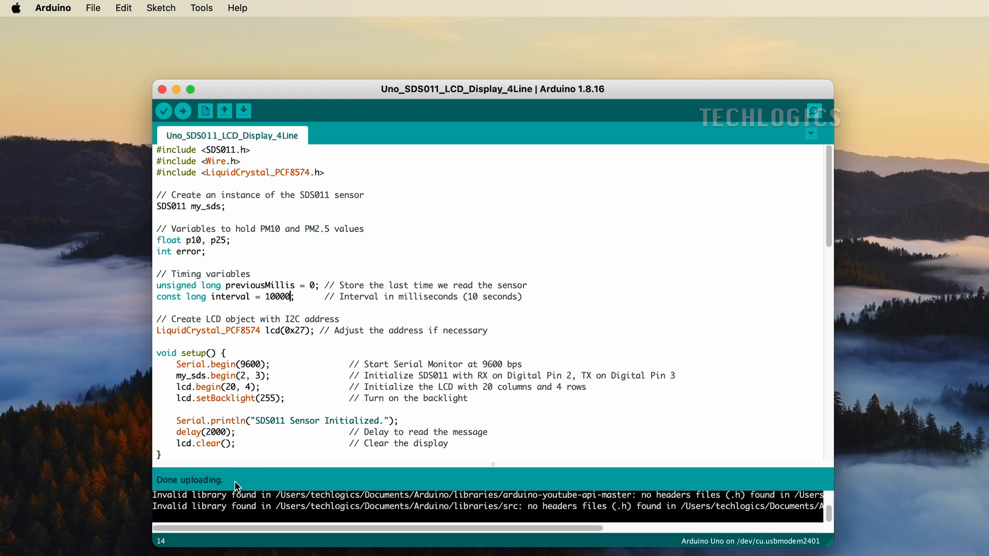
pyautogui.moveTo(289, 465)
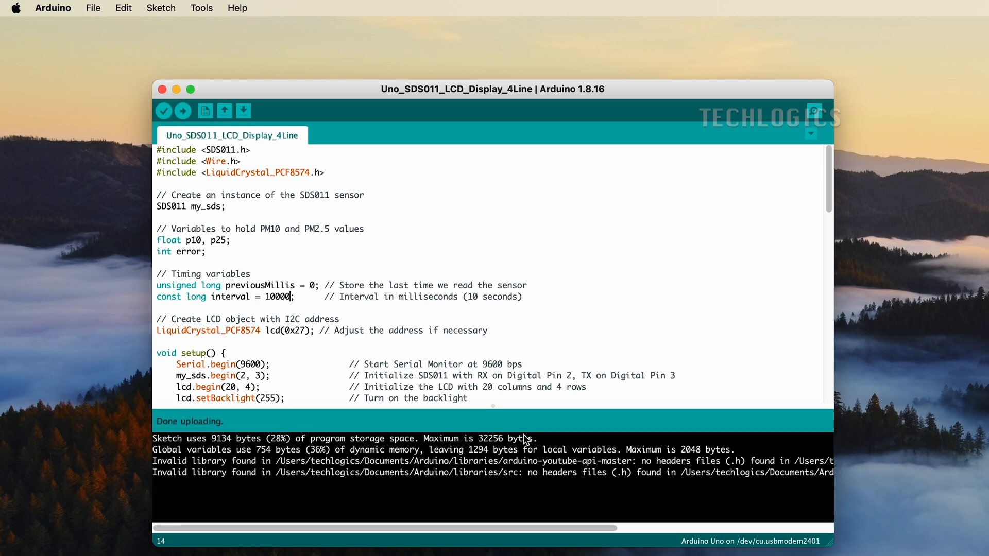
pyautogui.moveTo(692, 386)
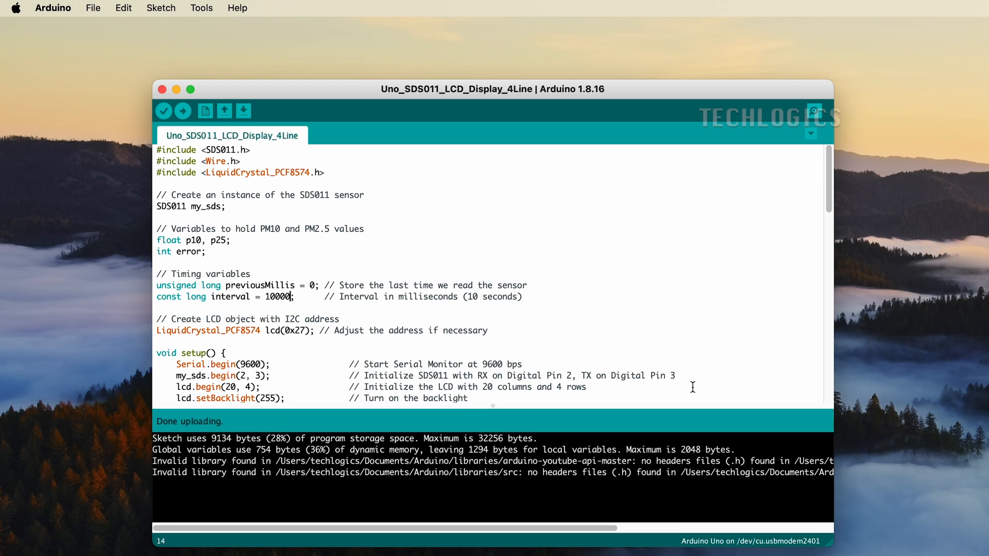